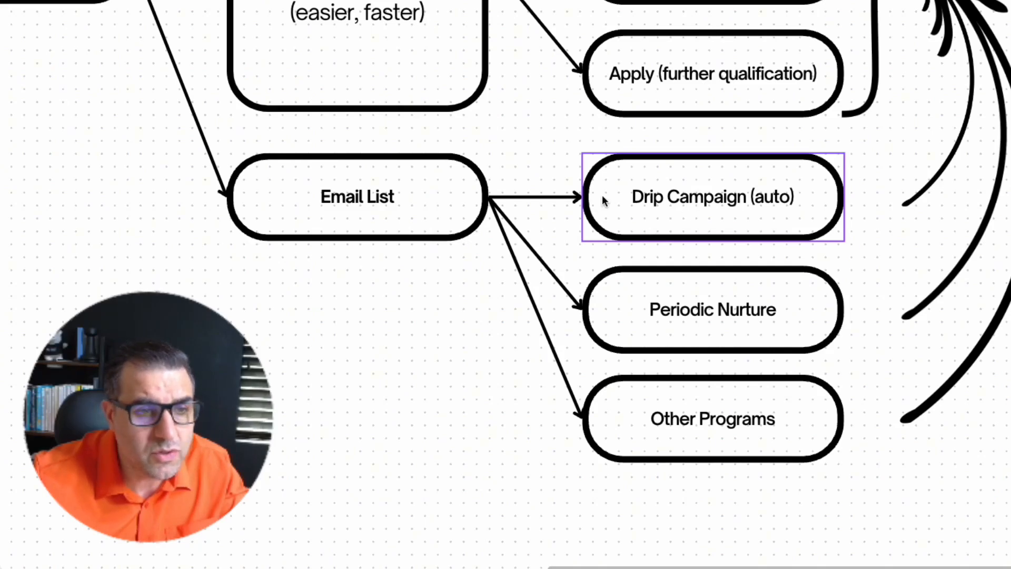
mouse_move(670, 205)
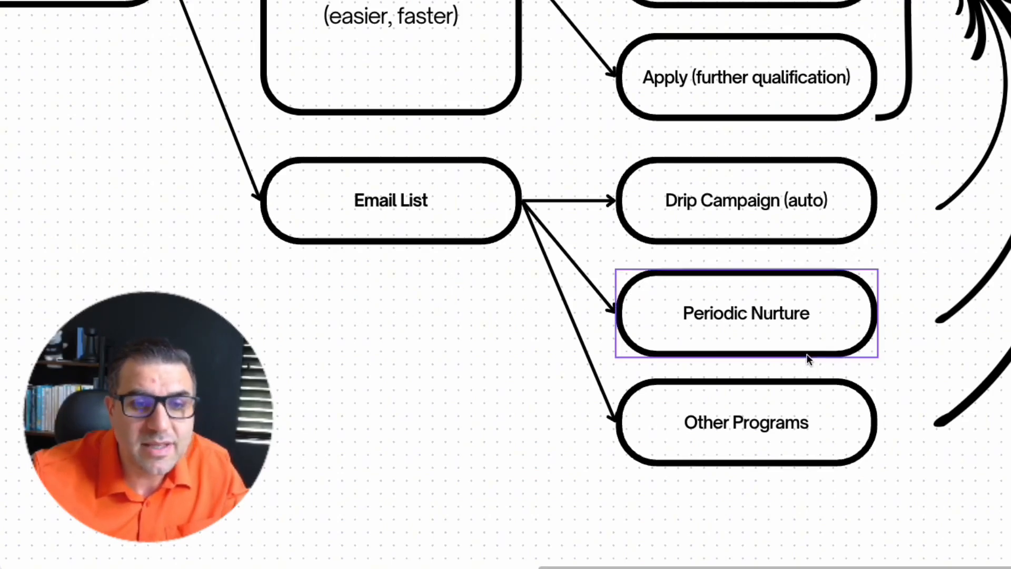
click(744, 422)
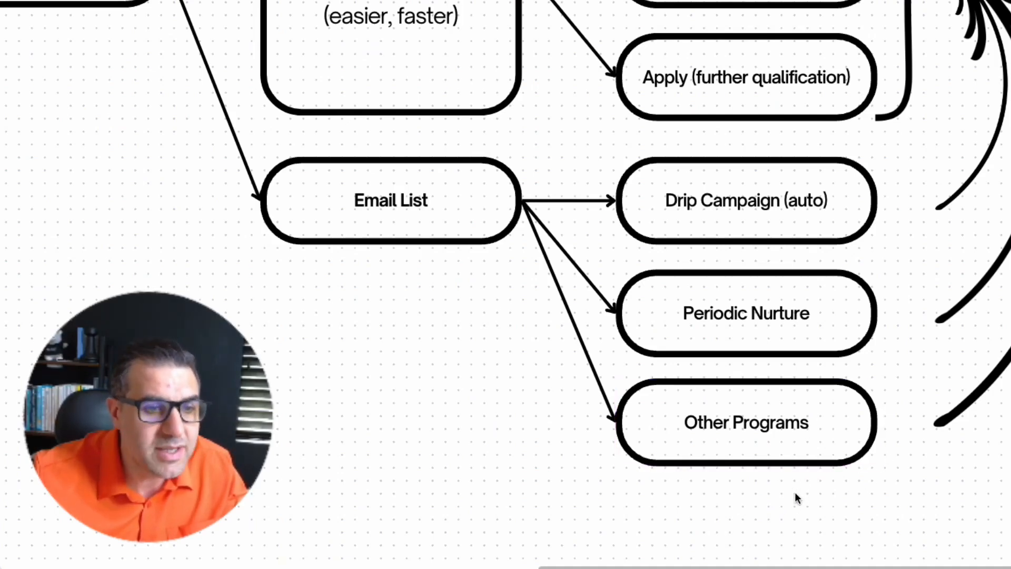
mouse_move(918, 505)
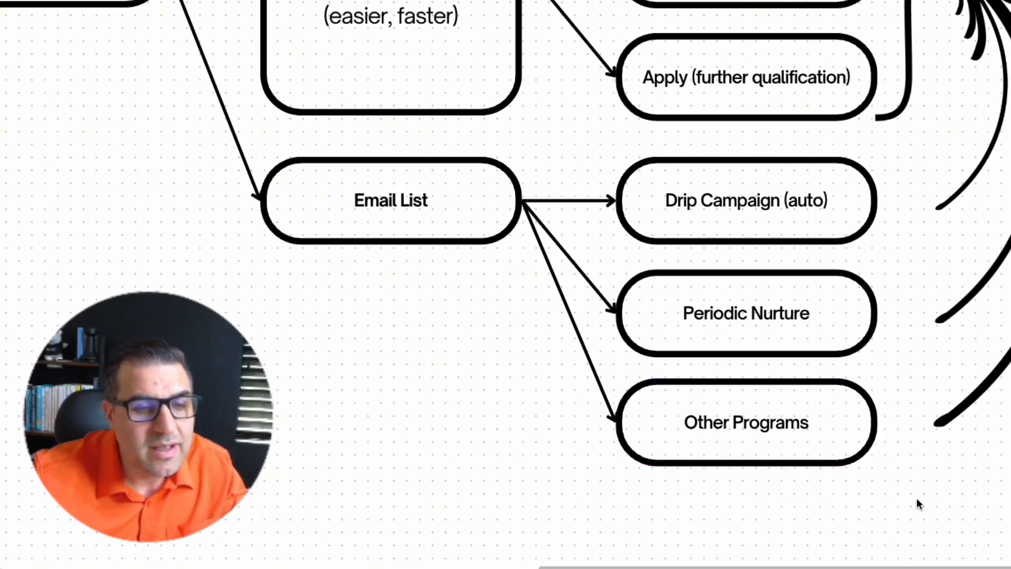